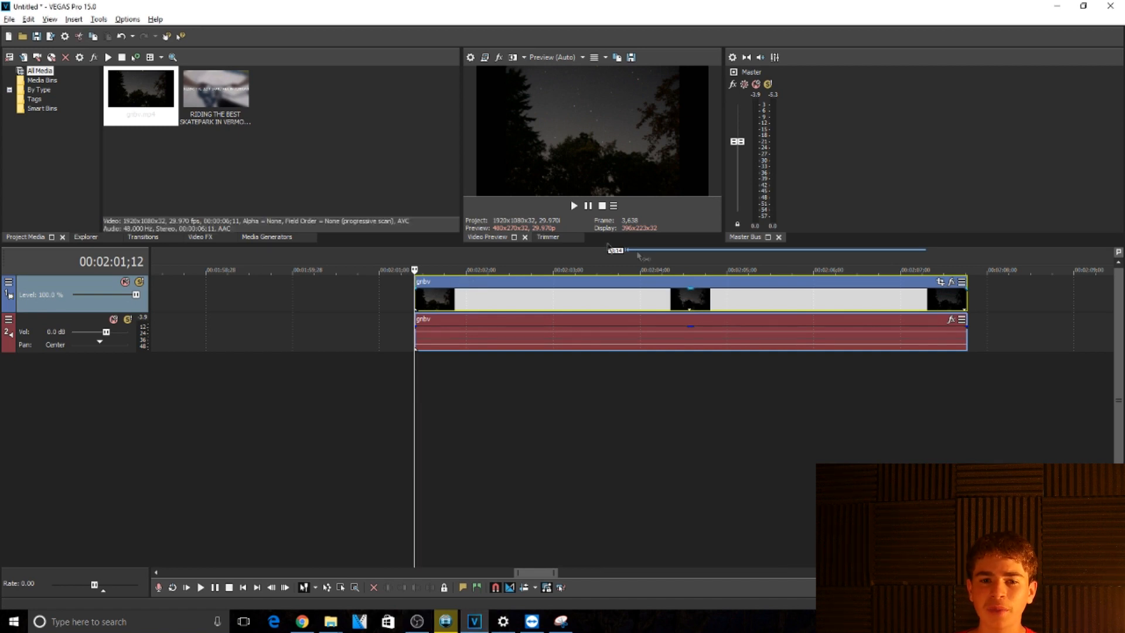
mouse_move(555, 74)
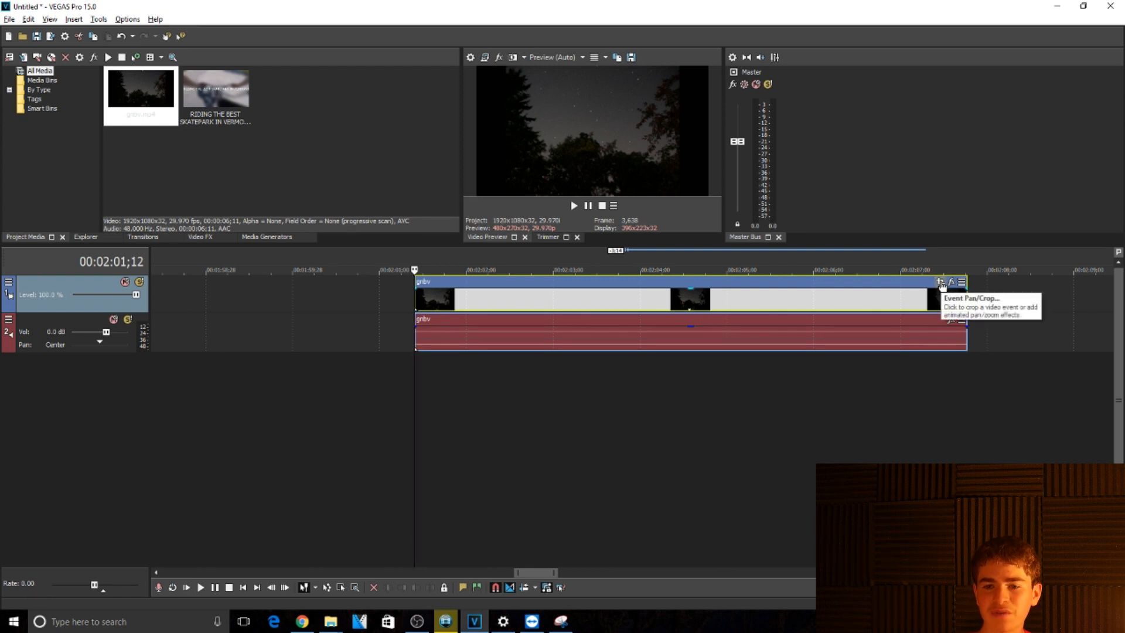
- Open Event Pan/Crop on the star clip and move its window into open space
left_click(948, 282)
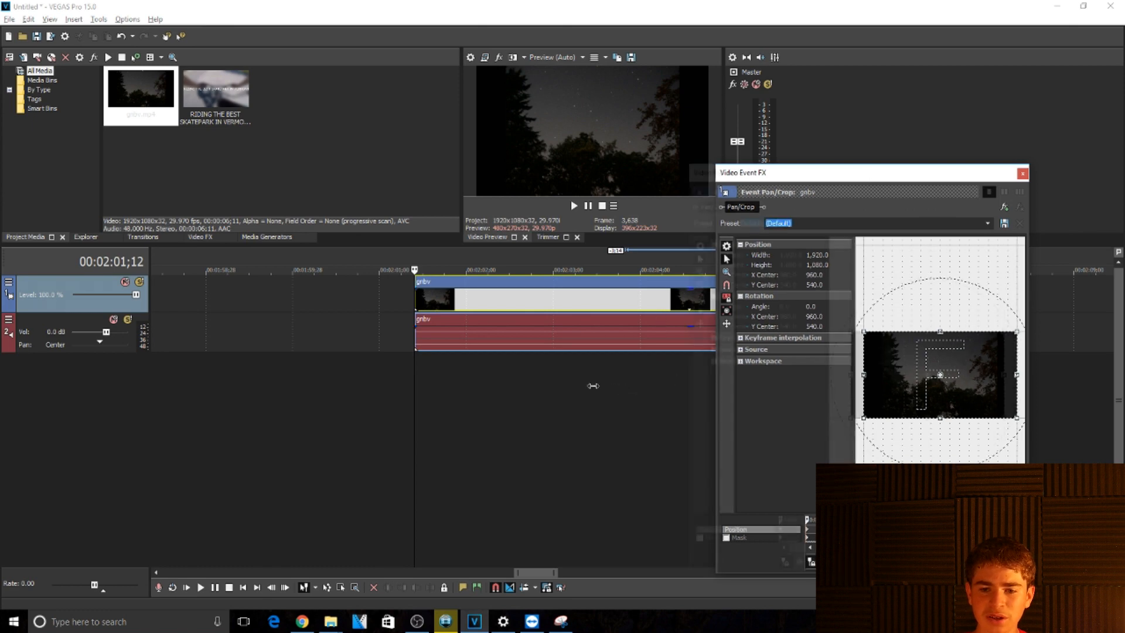
left_click_drag(868, 172, 581, 172)
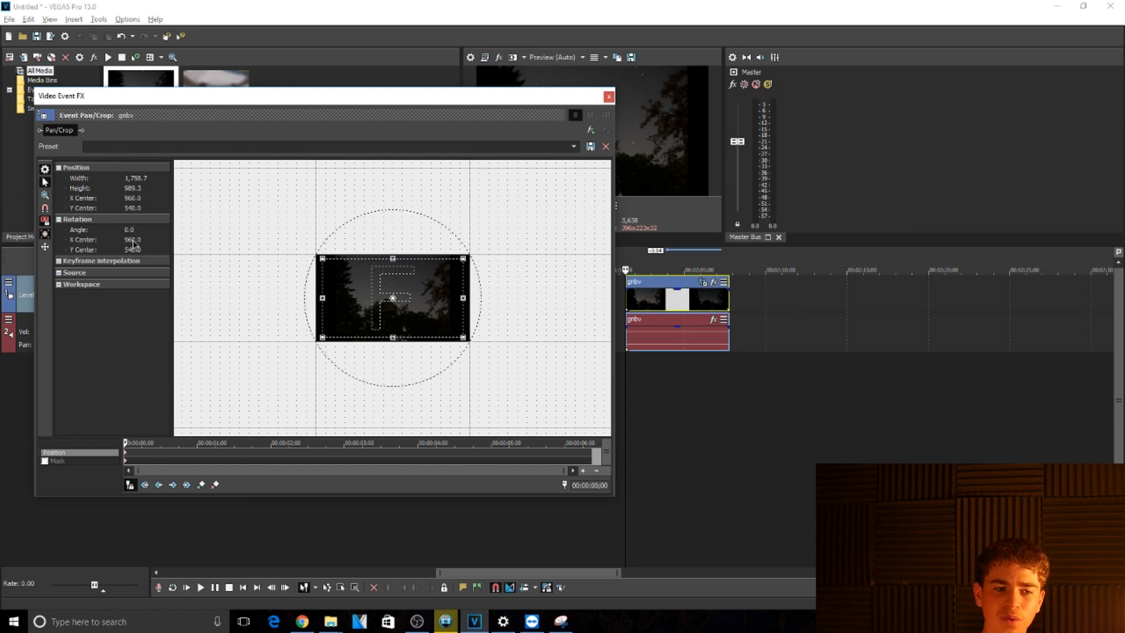
mouse_move(230, 176)
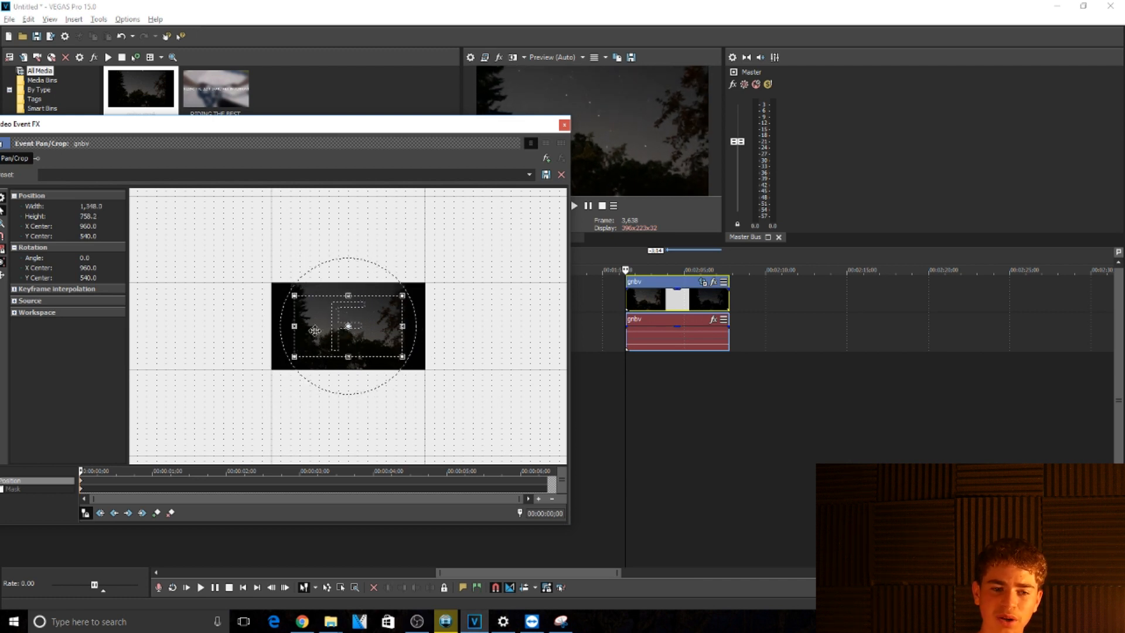
- Nudge the zoomed start frame left and up, to about 1,348 × 758 centered near 681, 393
left_click_drag(347, 328, 290, 327)
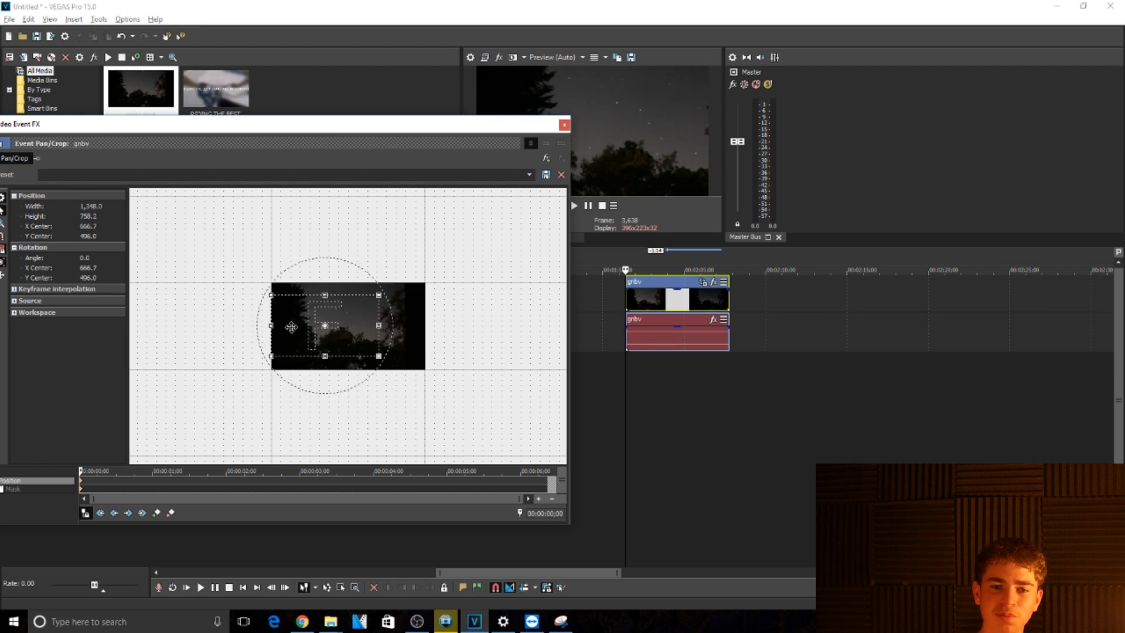
left_click_drag(291, 327, 290, 318)
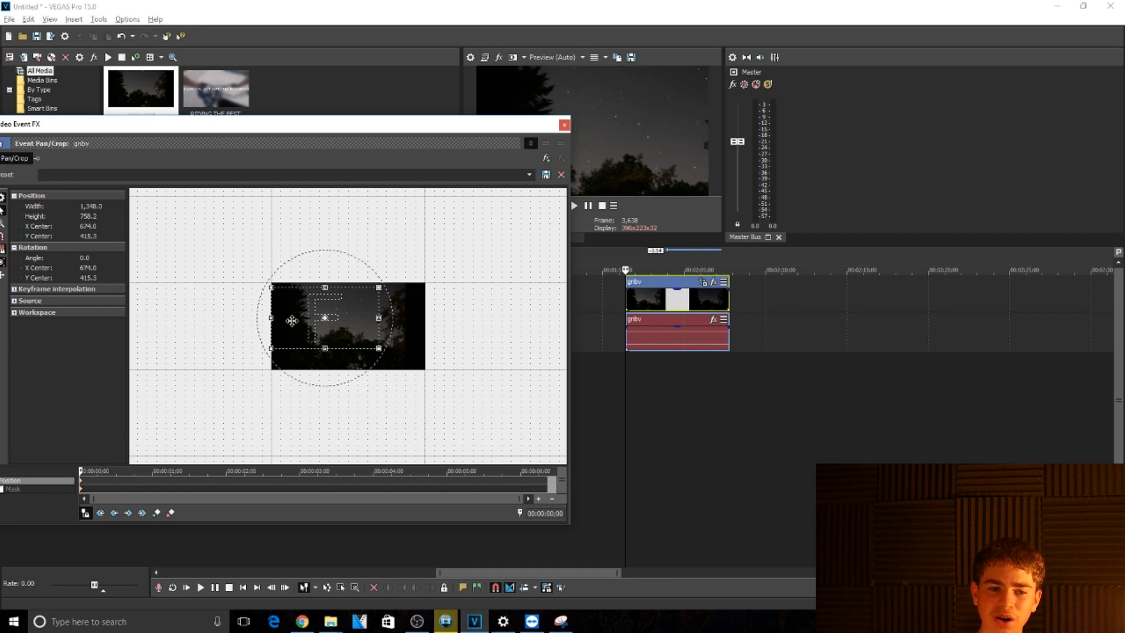
left_click_drag(324, 328, 325, 311)
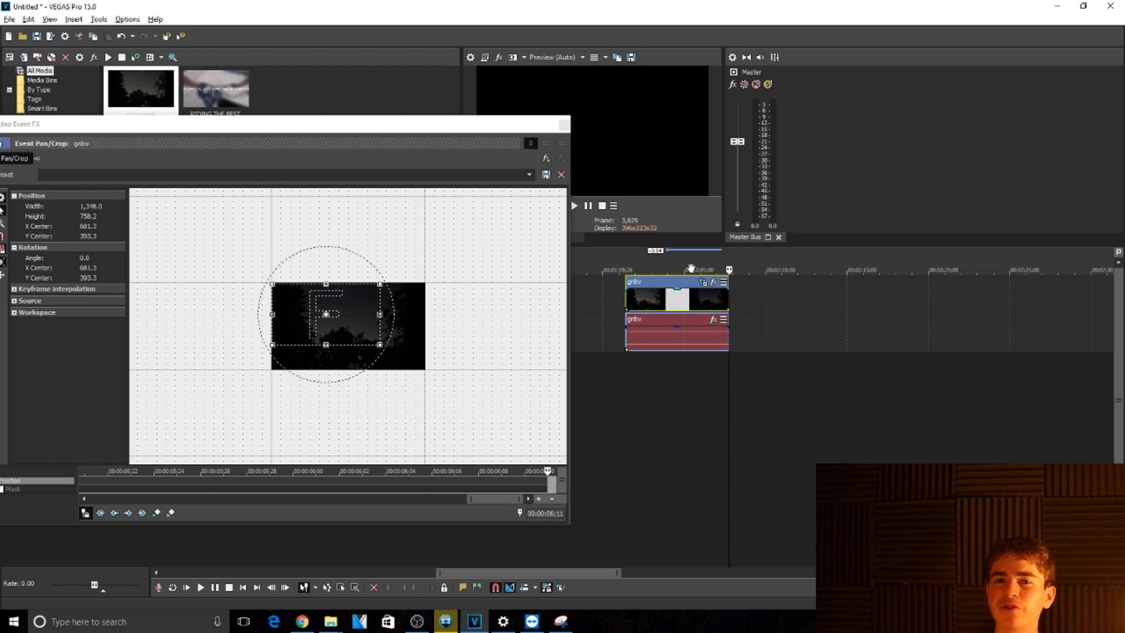
mouse_move(719, 297)
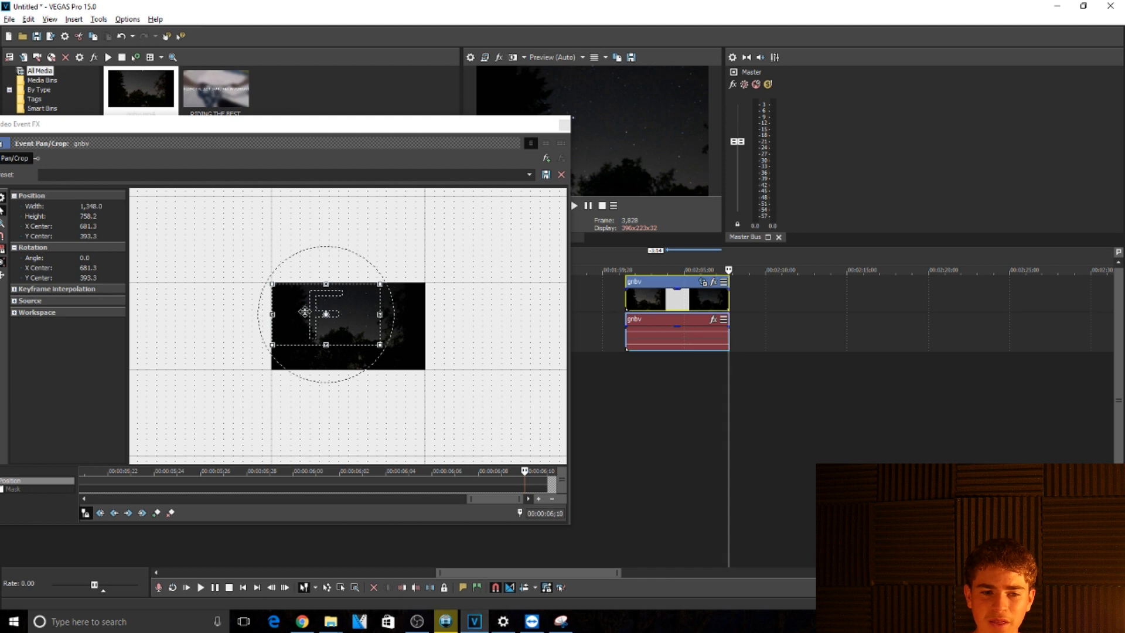
- Set a wider end keyframe around 1,656 × 931.5, shifted right near 1,092, 599
left_click_drag(324, 314, 351, 323)
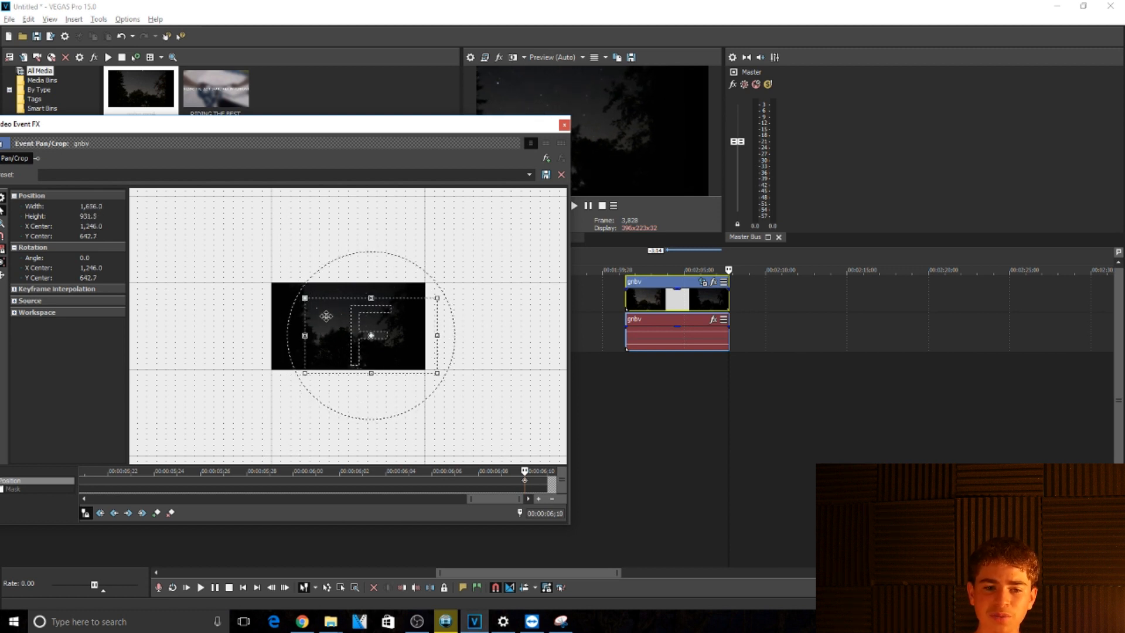
left_click_drag(372, 334, 349, 325)
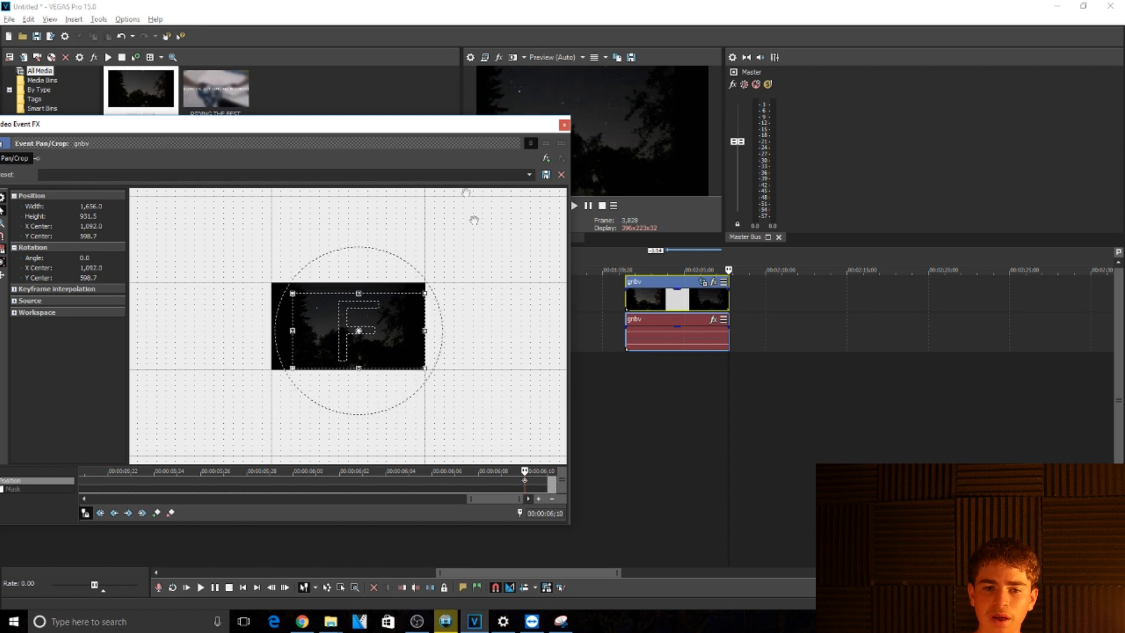
- Close the Video Event FX window and play back the clip to preview the pan
left_click(564, 125)
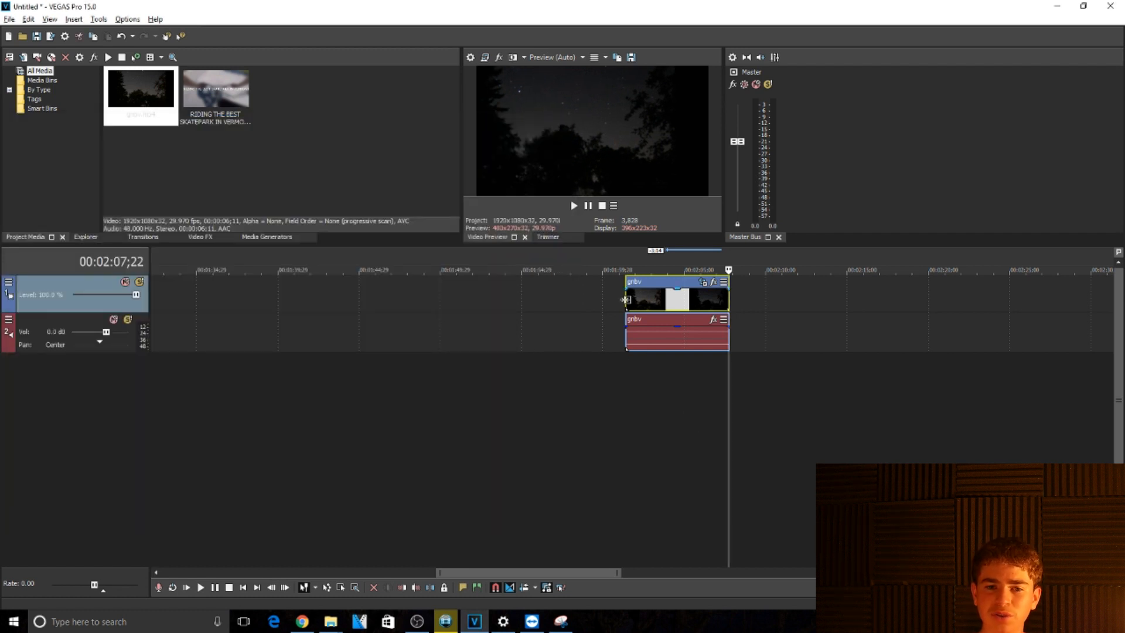
left_click(202, 587)
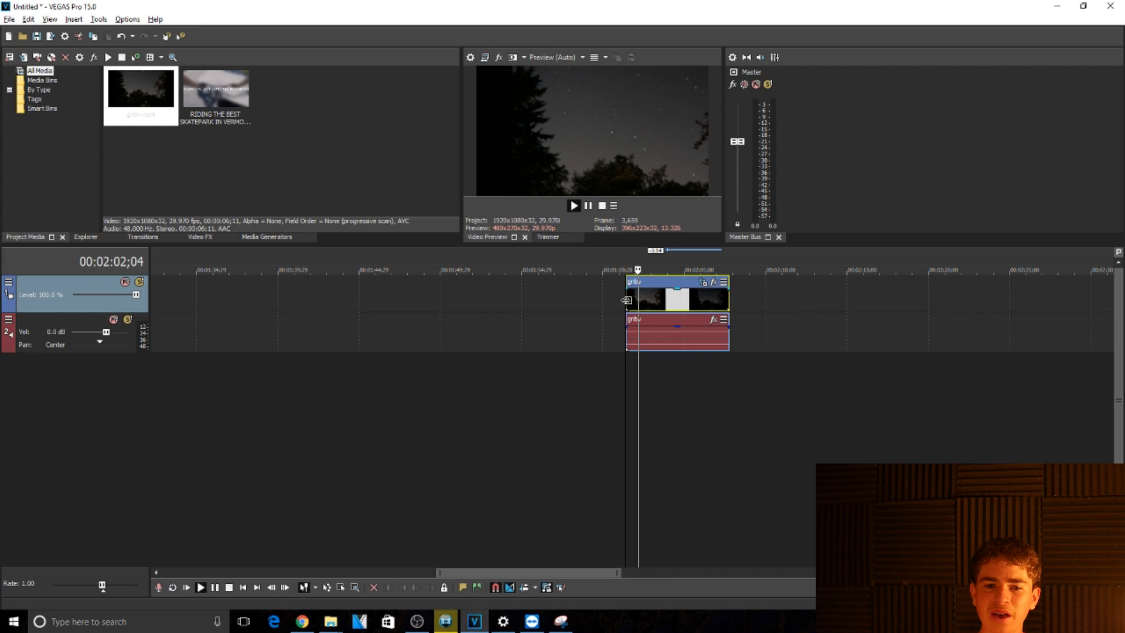